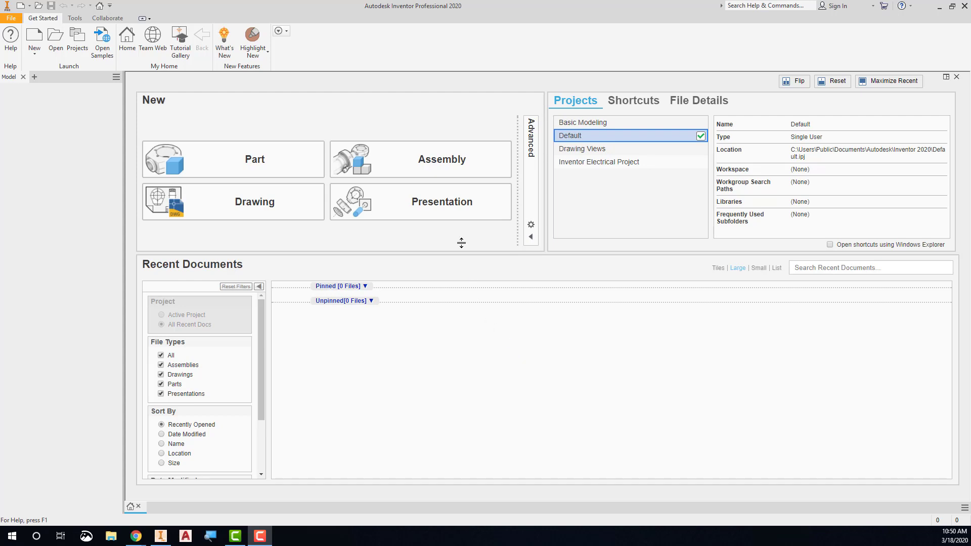
Step: Create a new assembly file from the Get Started home screen
left_click(421, 160)
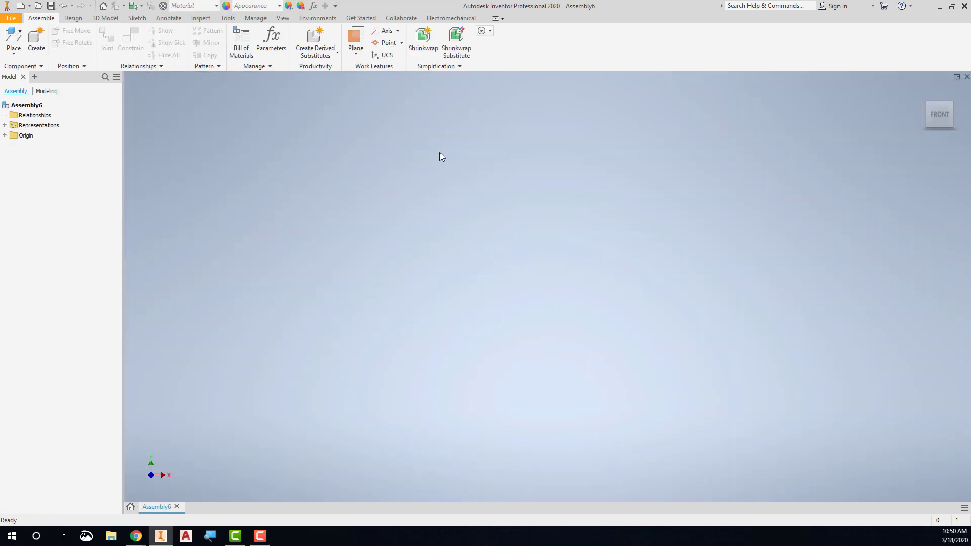
mouse_move(439, 157)
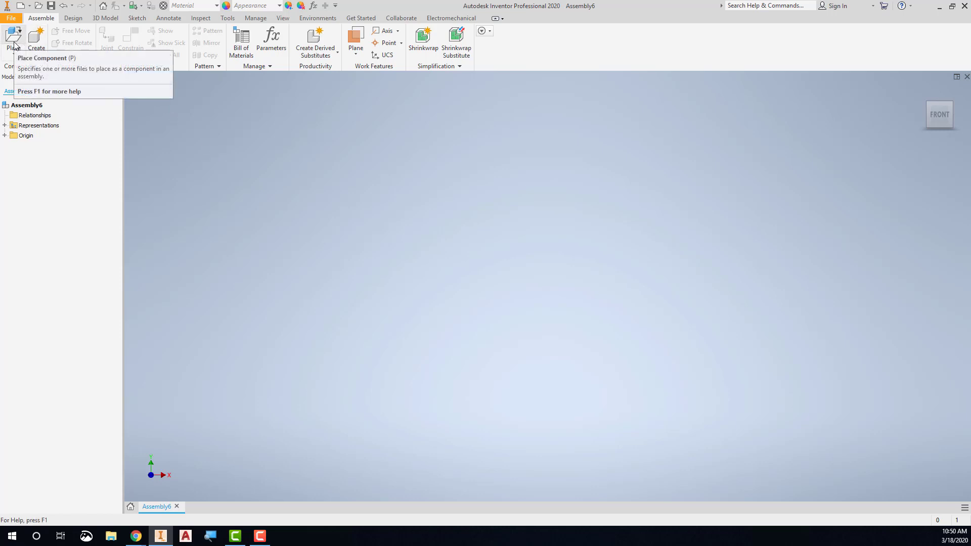
Step: Place the ESS_E06_01-Spyder part file from the Parts folder into the assembly
left_click(14, 39)
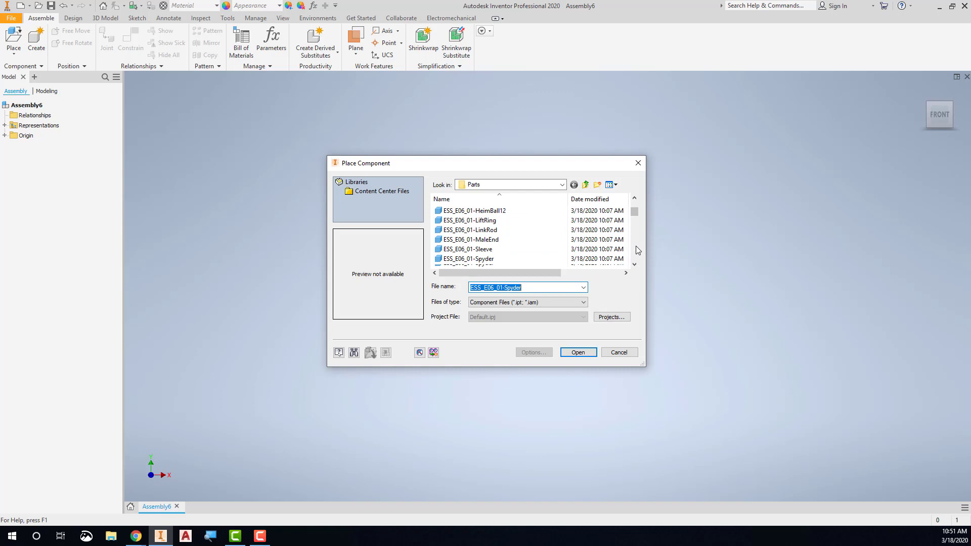
left_click(468, 230)
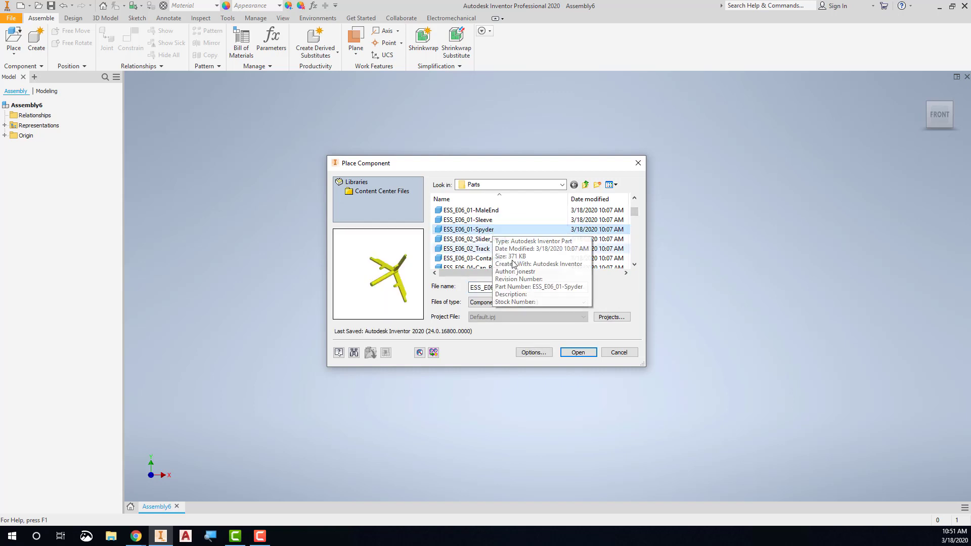
left_click(578, 352)
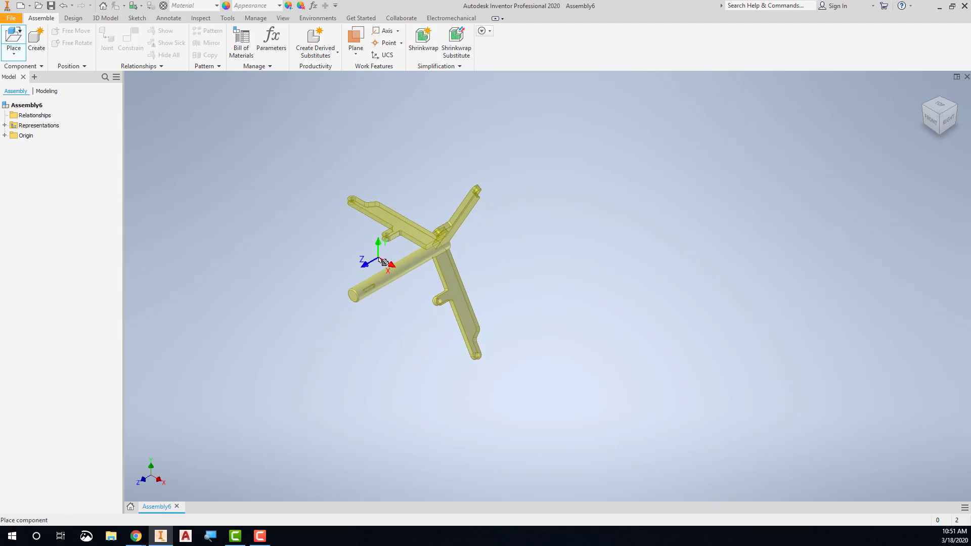
Step: Place one Spyder grounded at the origin and end placement without extra copies
right_click(384, 264)
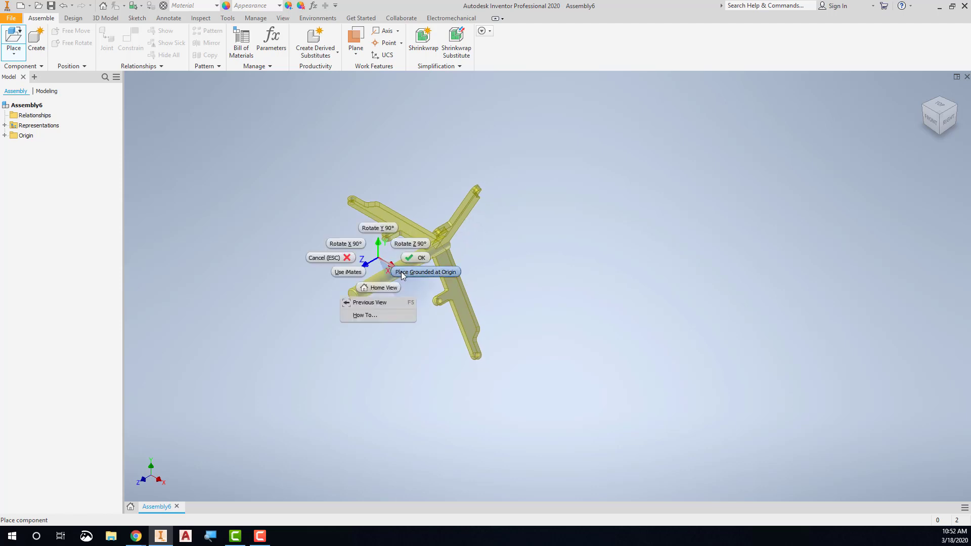
left_click(427, 272)
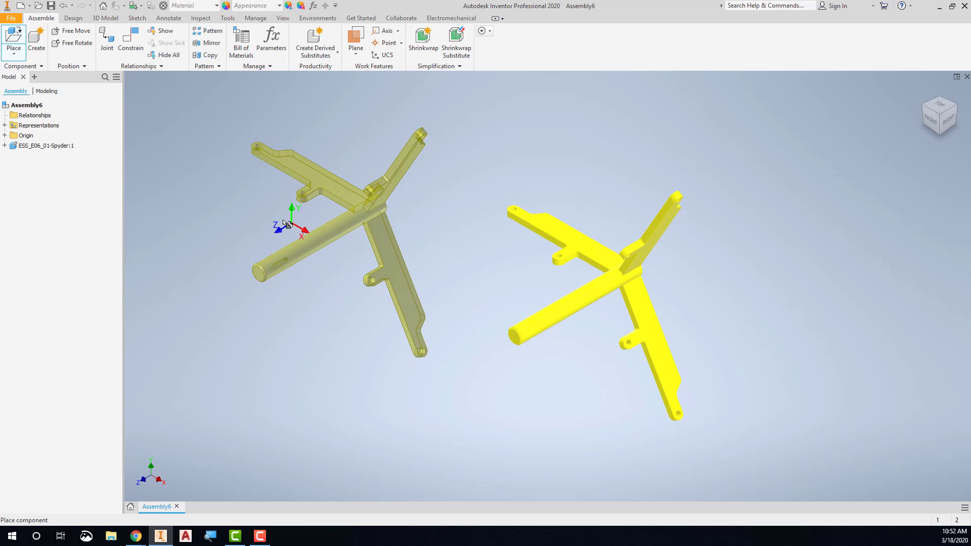
left_click_drag(288, 223, 384, 185)
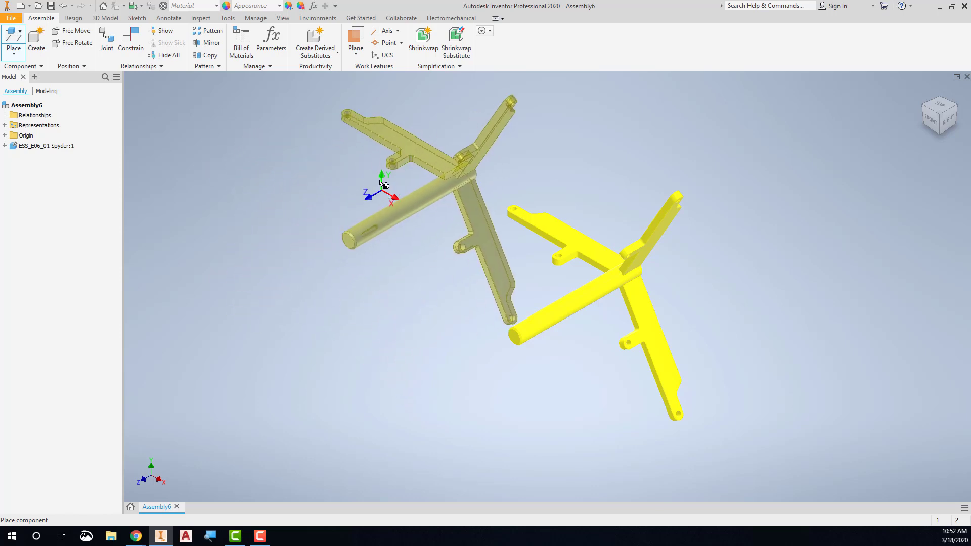
left_click_drag(383, 179, 225, 316)
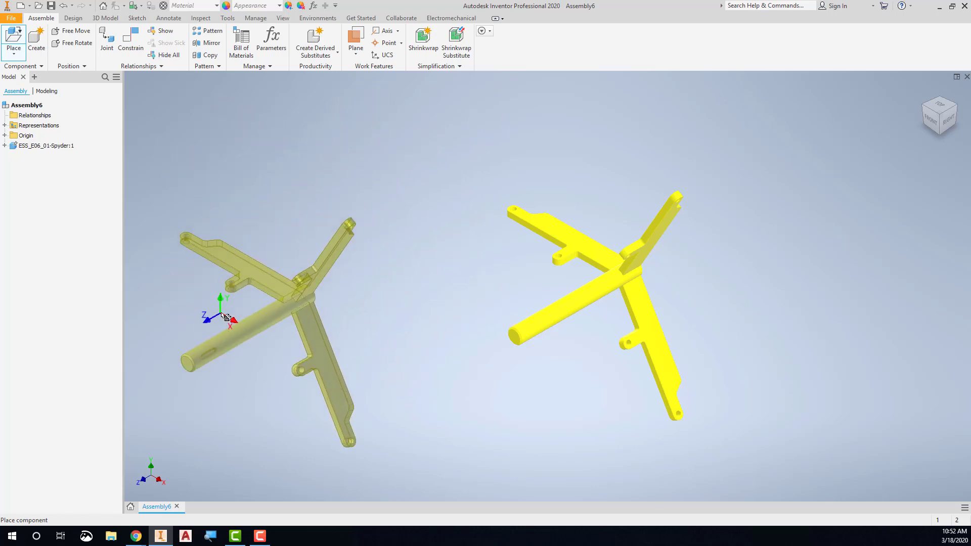
left_click_drag(224, 315, 233, 291)
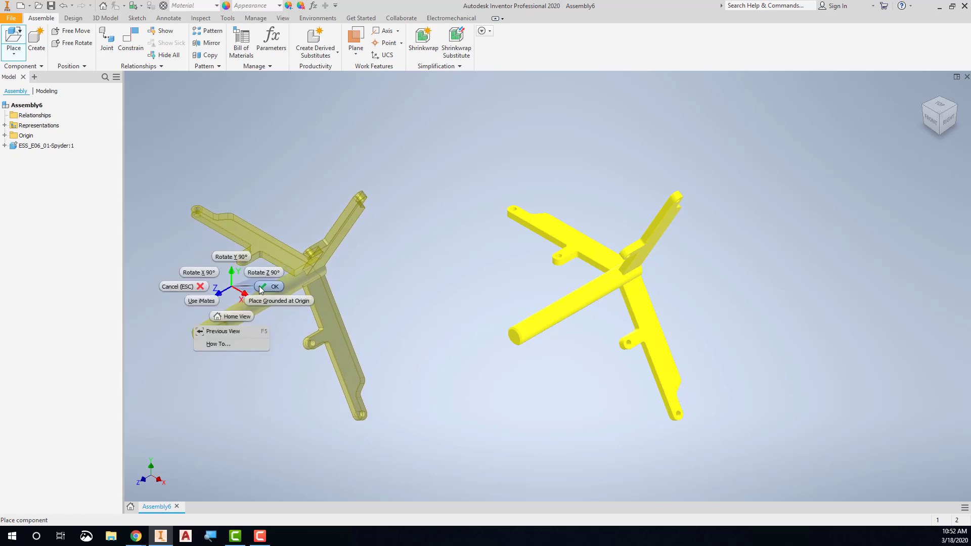
left_click(269, 286)
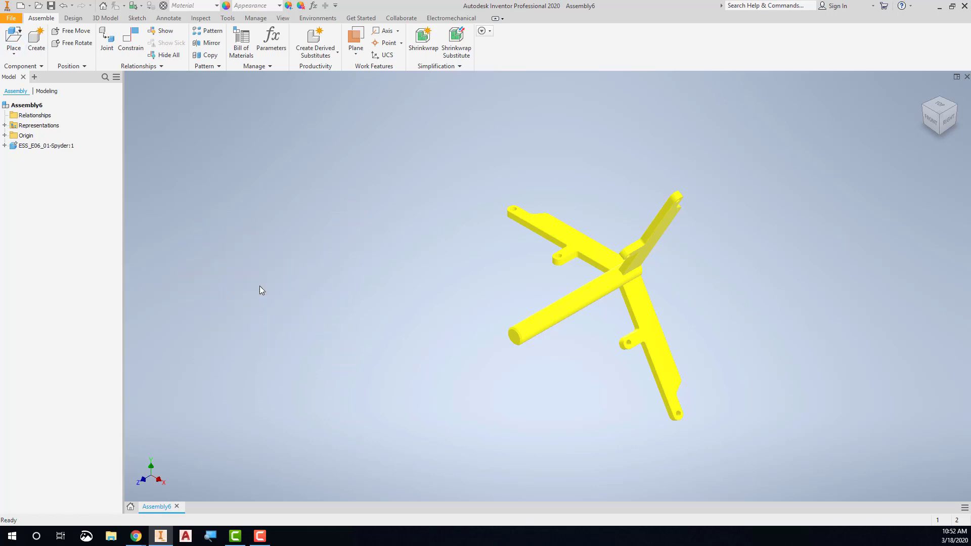
mouse_move(575, 365)
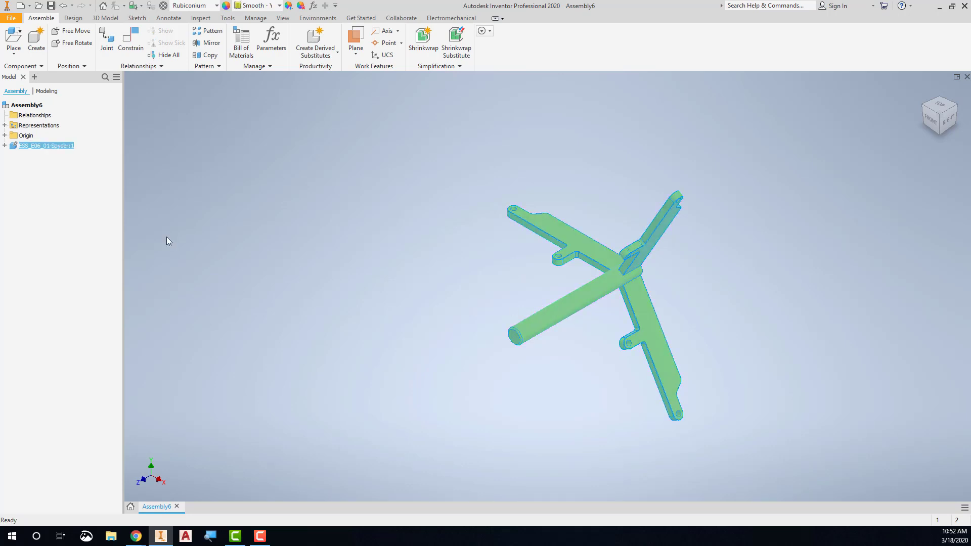
left_click(41, 146)
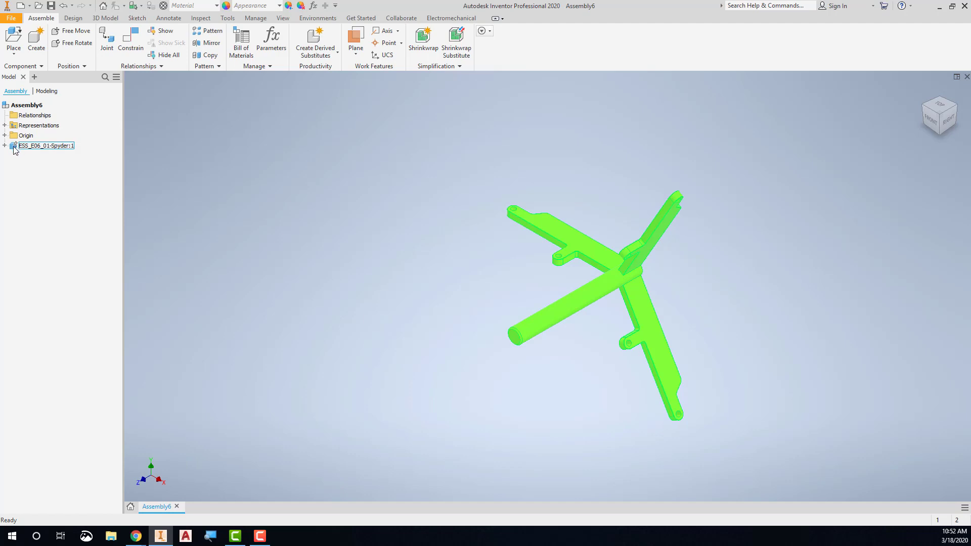
left_click(286, 257)
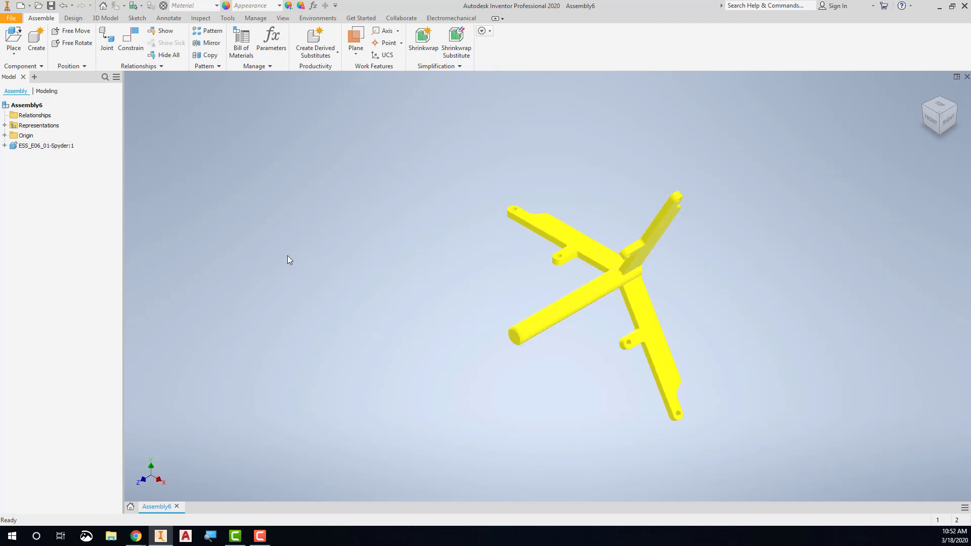
right_click(41, 146)
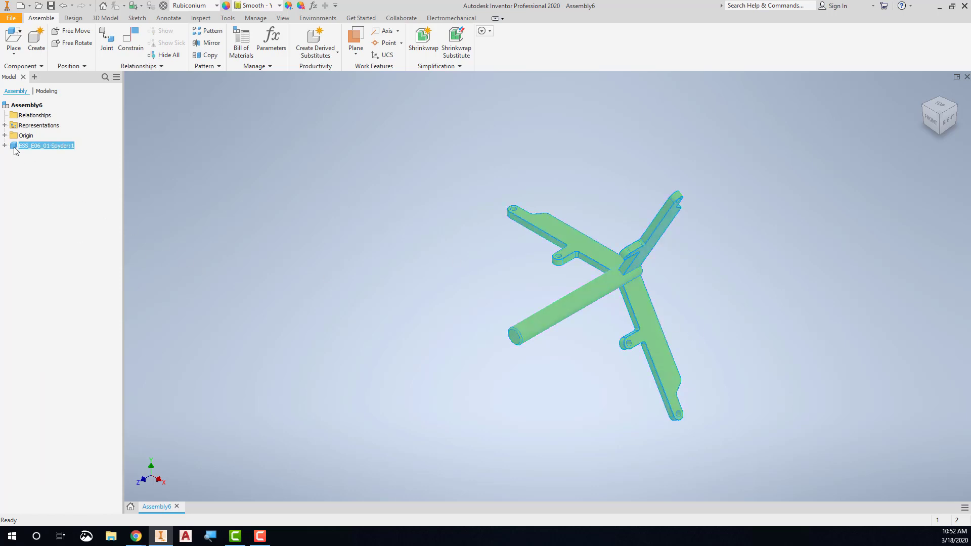
right_click(43, 146)
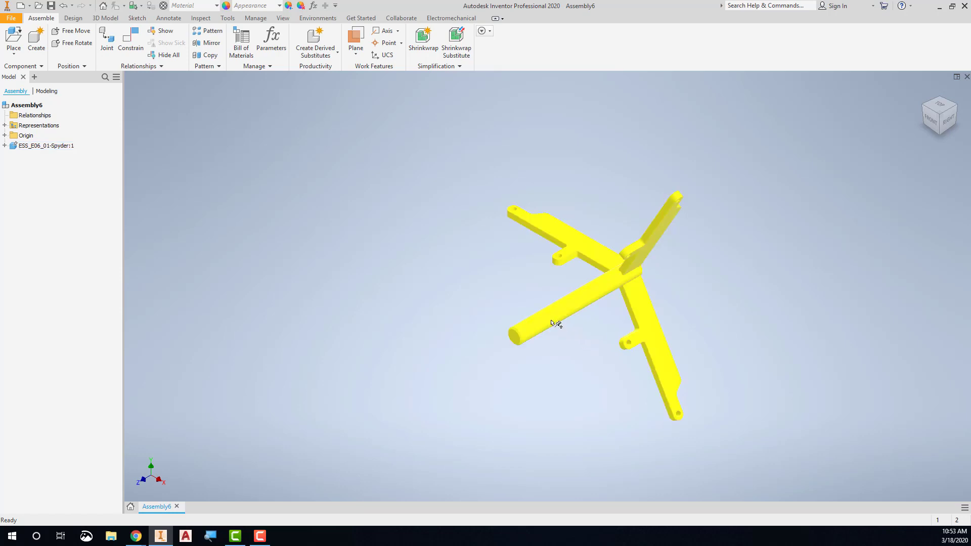
mouse_move(534, 291)
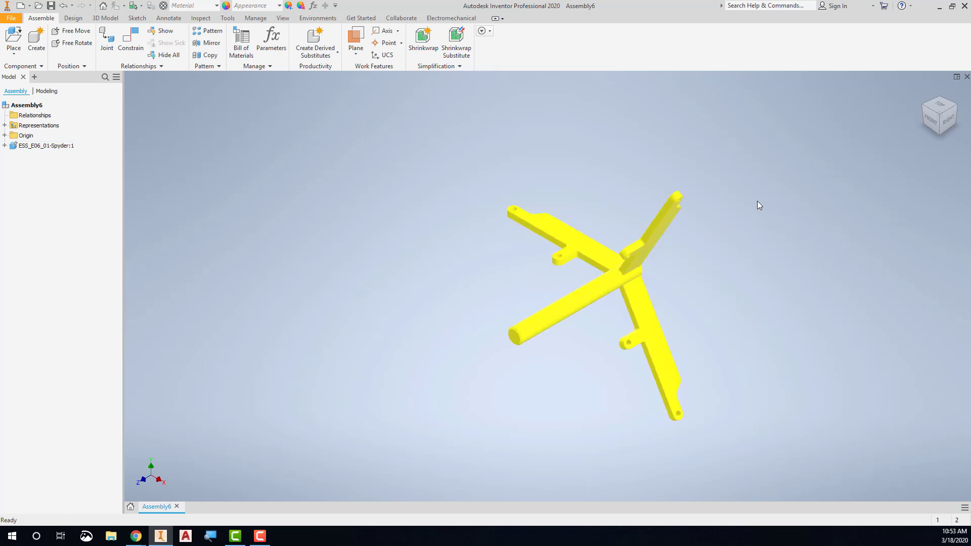
mouse_move(950, 127)
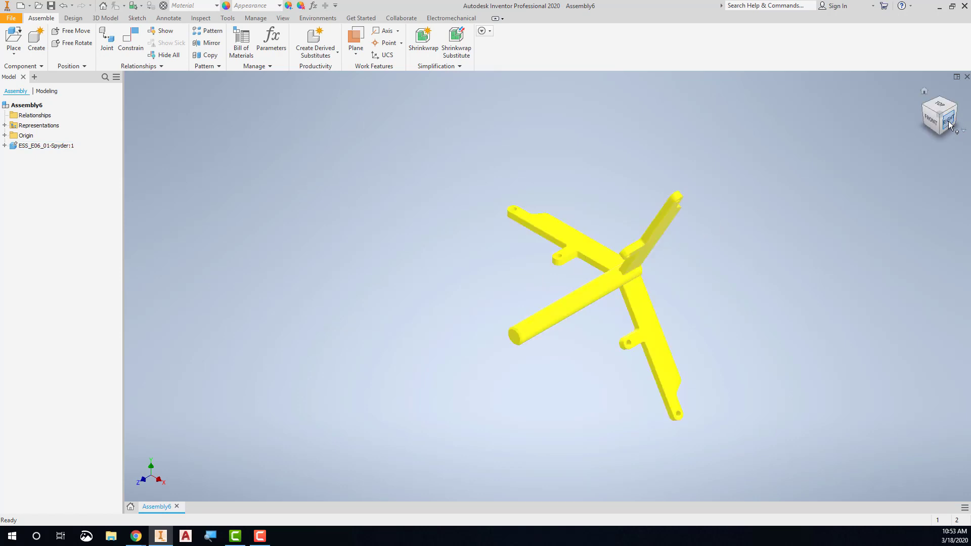
Step: Use the ViewCube to set the Spyder's current orientation as the Top view
left_click(948, 121)
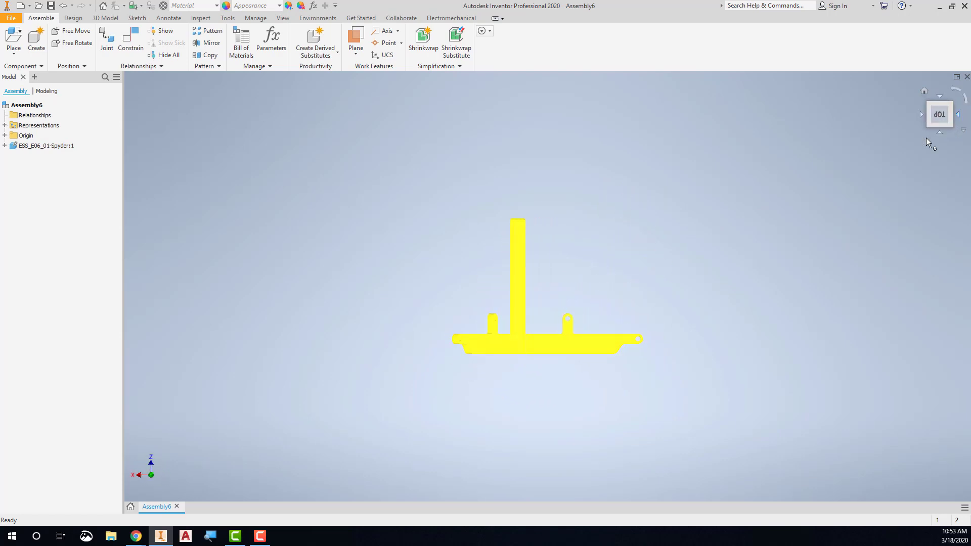
mouse_move(614, 292)
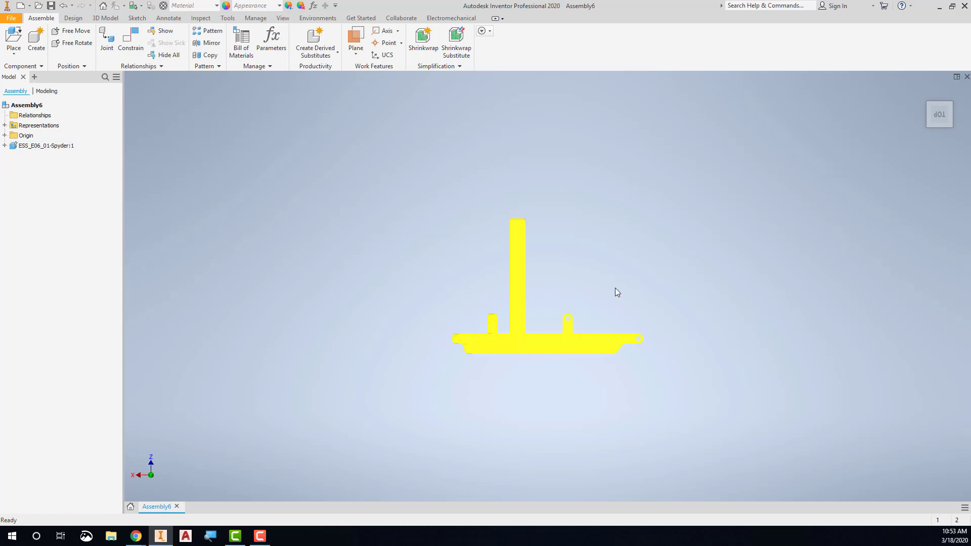
mouse_move(939, 116)
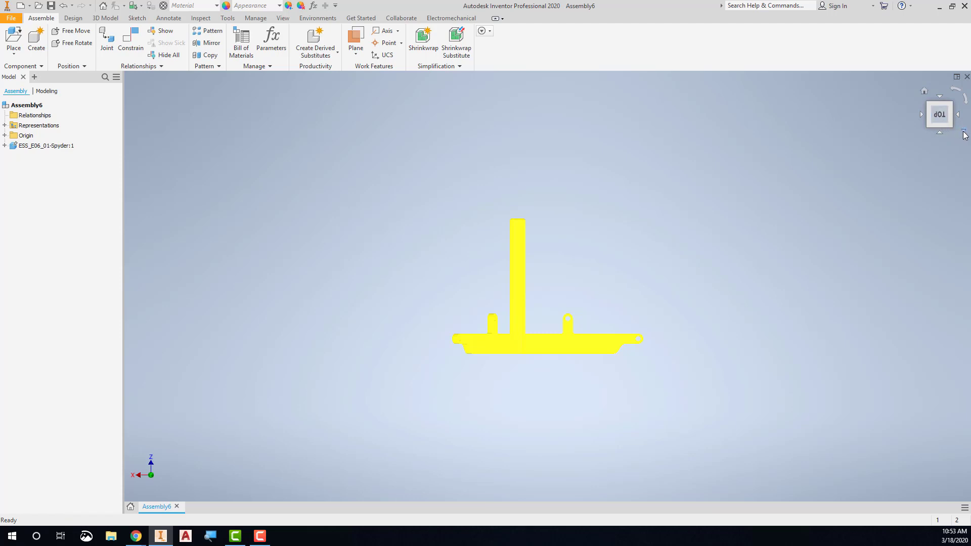
left_click(963, 133)
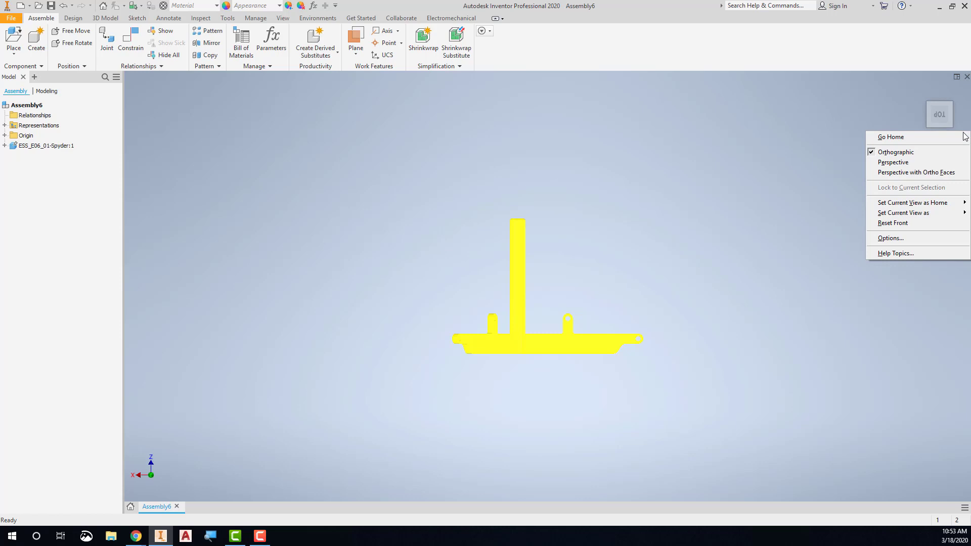
mouse_move(927, 217)
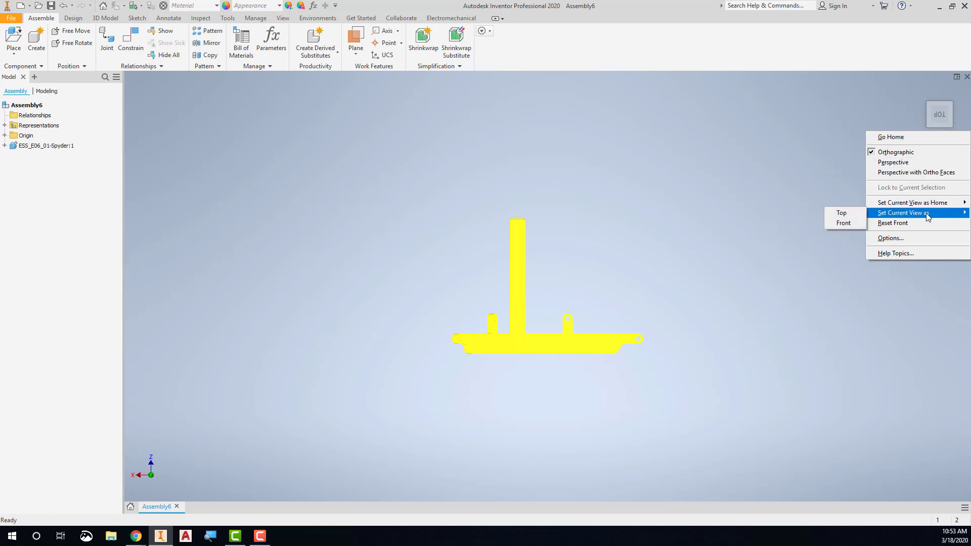
left_click(843, 223)
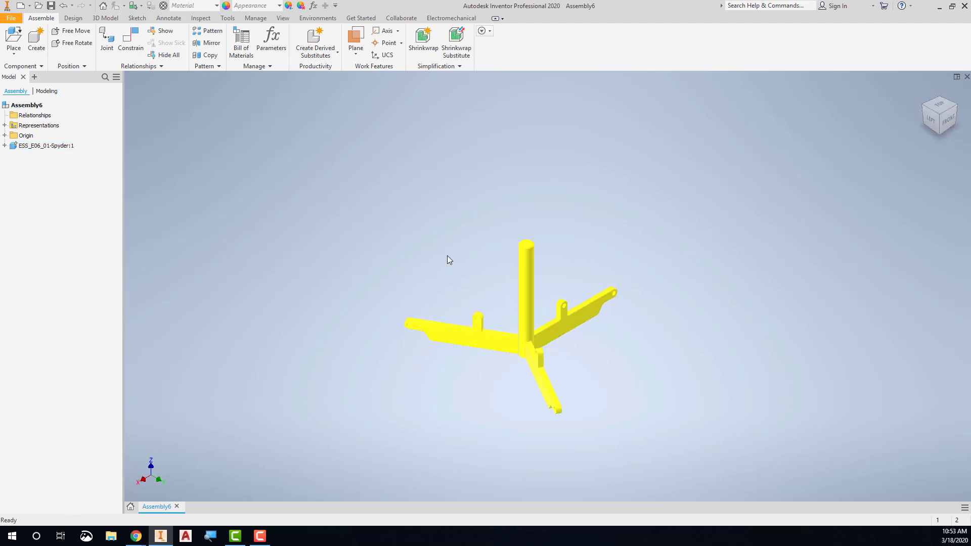
mouse_move(942, 147)
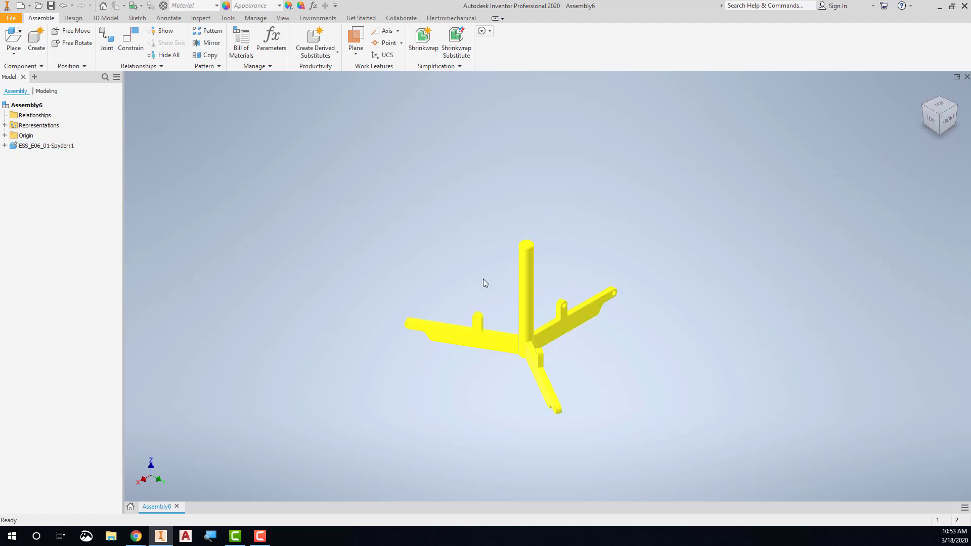
mouse_move(963, 133)
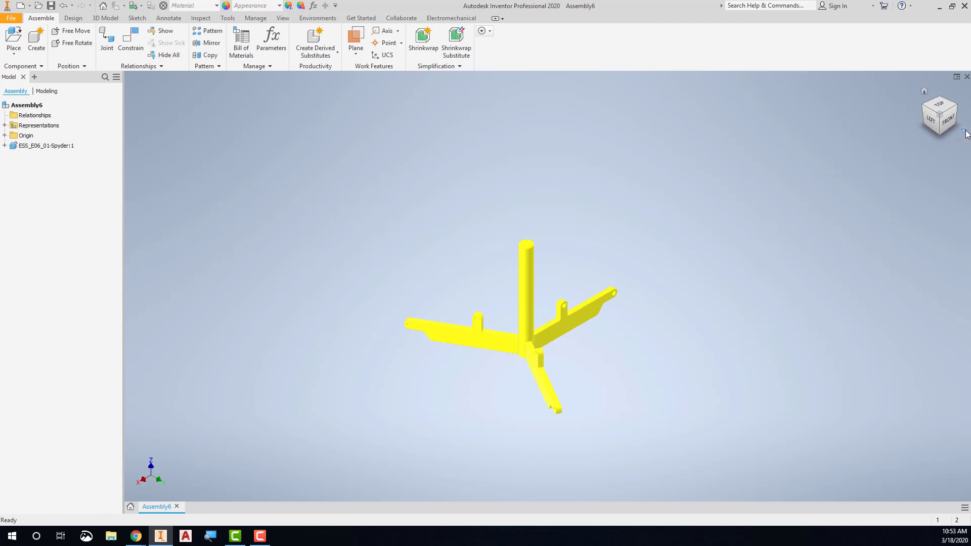
Step: Set the current isometric view as Home with Fit to View, then return Home
right_click(965, 133)
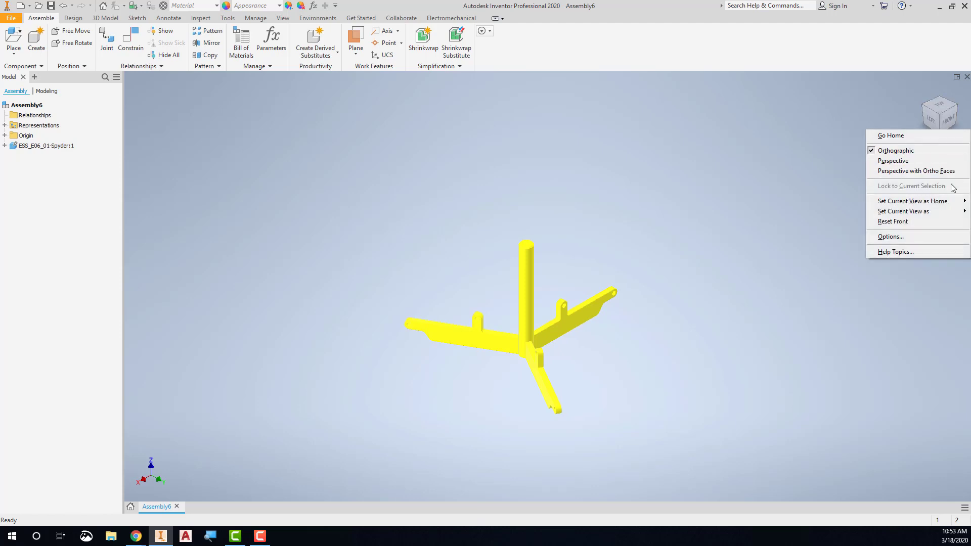
mouse_move(912, 201)
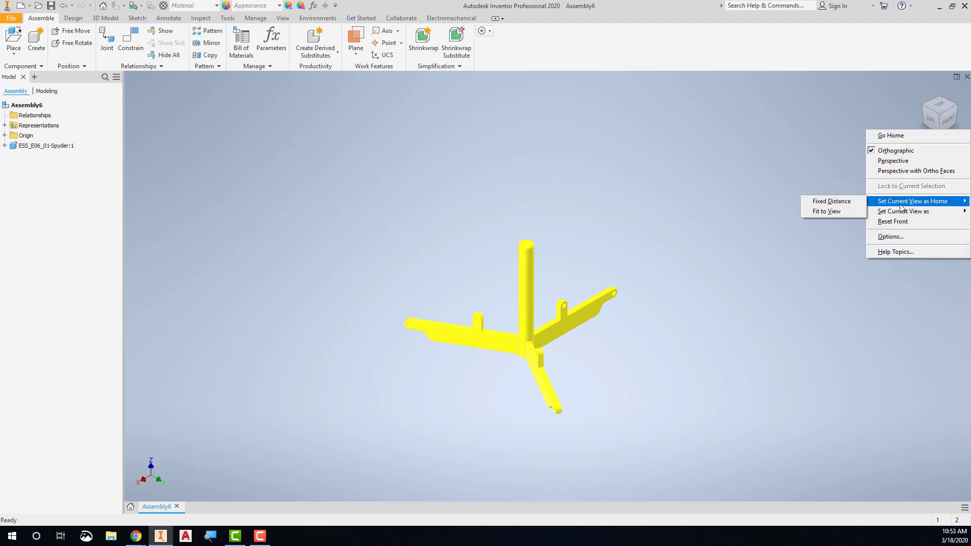
mouse_move(834, 211)
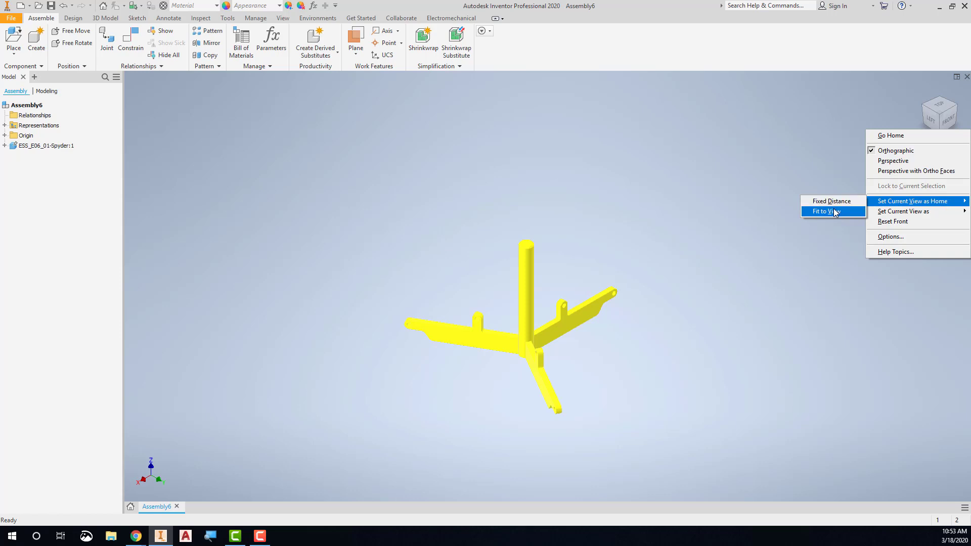
left_click(834, 211)
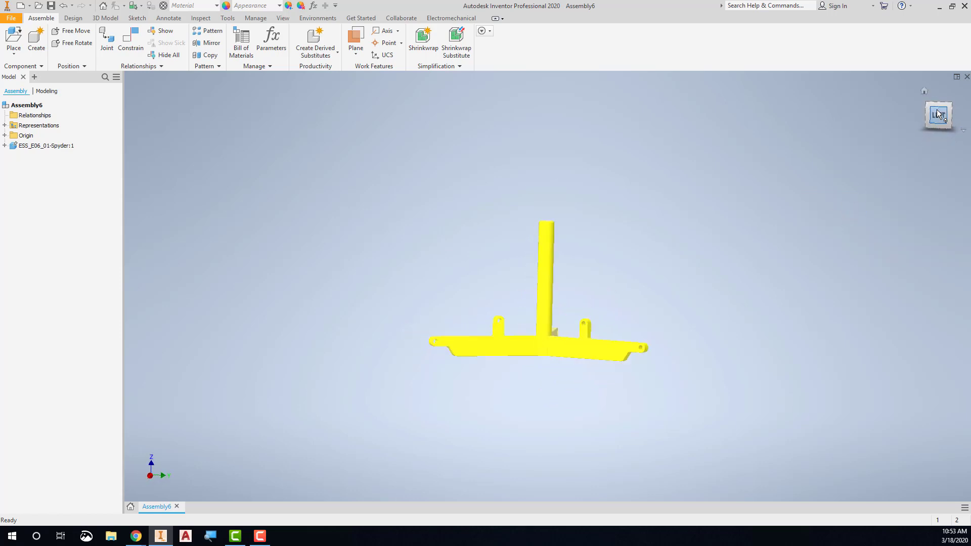
left_click(938, 116)
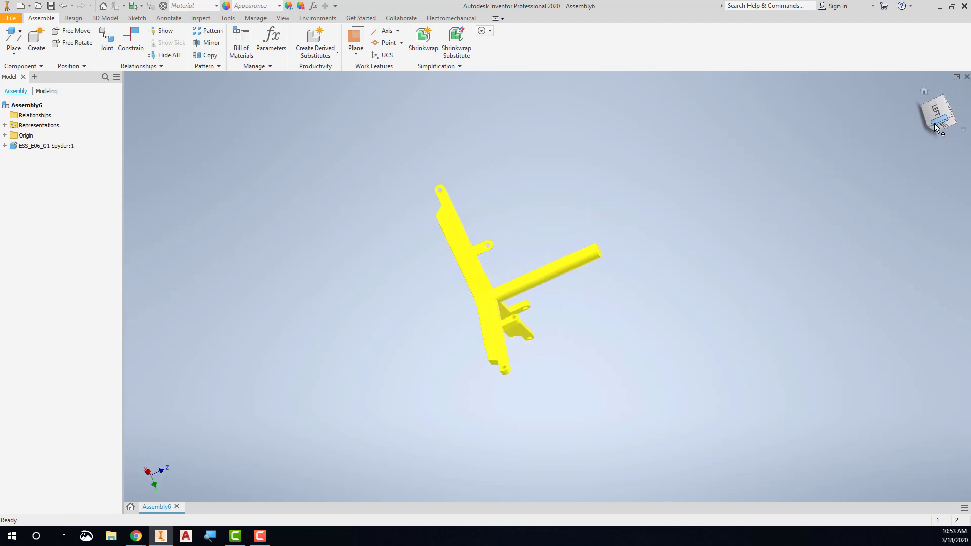
mouse_move(939, 129)
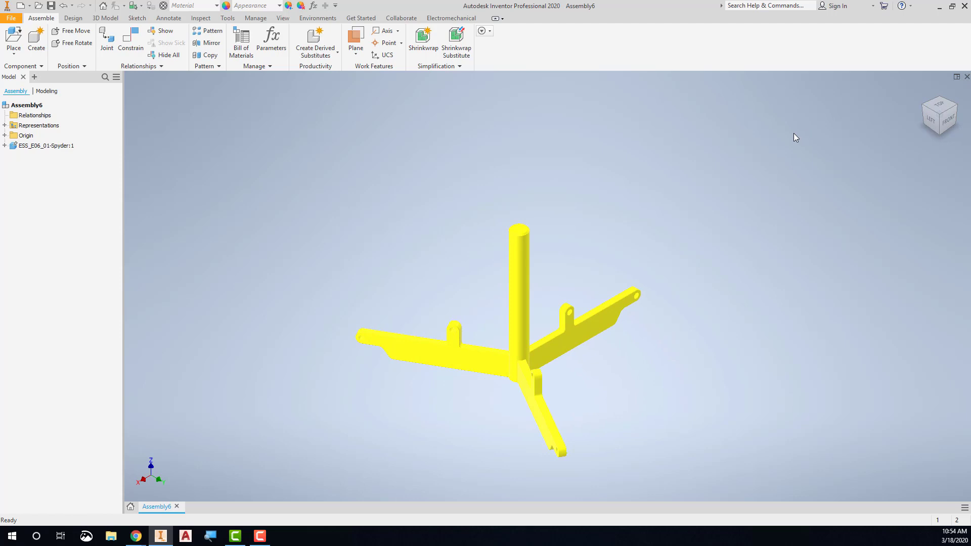
mouse_move(269, 204)
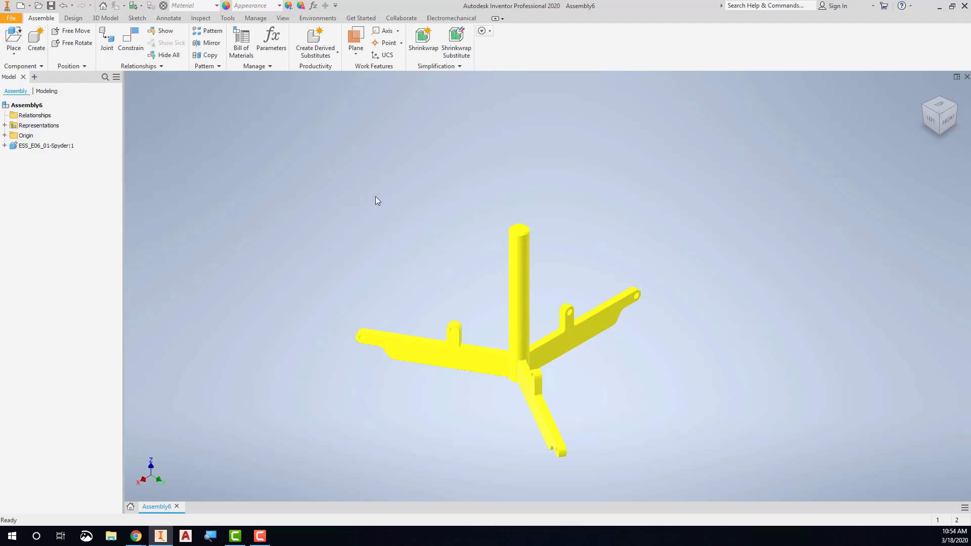
Step: Select ESS_E06_02_Slider_Block in Place Component and load it for placement
right_click(378, 200)
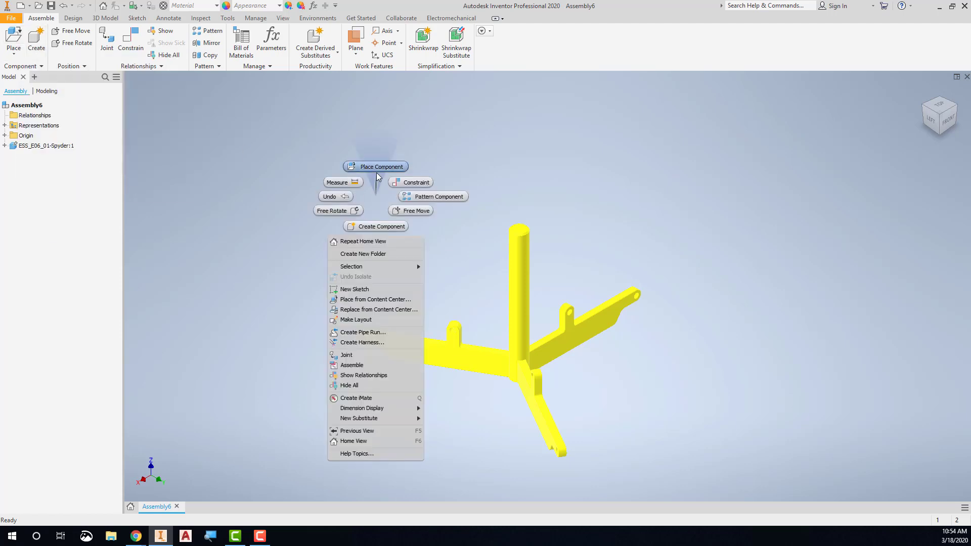
left_click(380, 166)
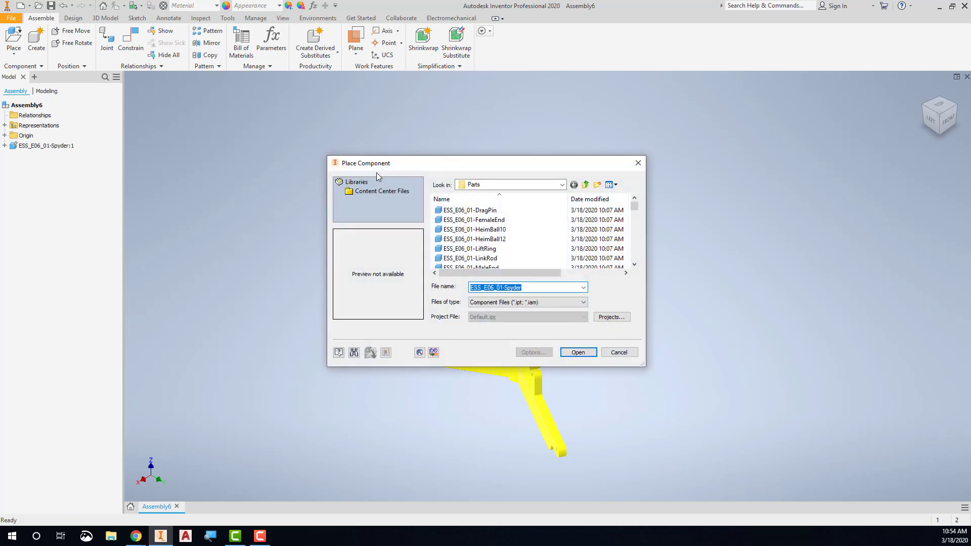
left_click(474, 229)
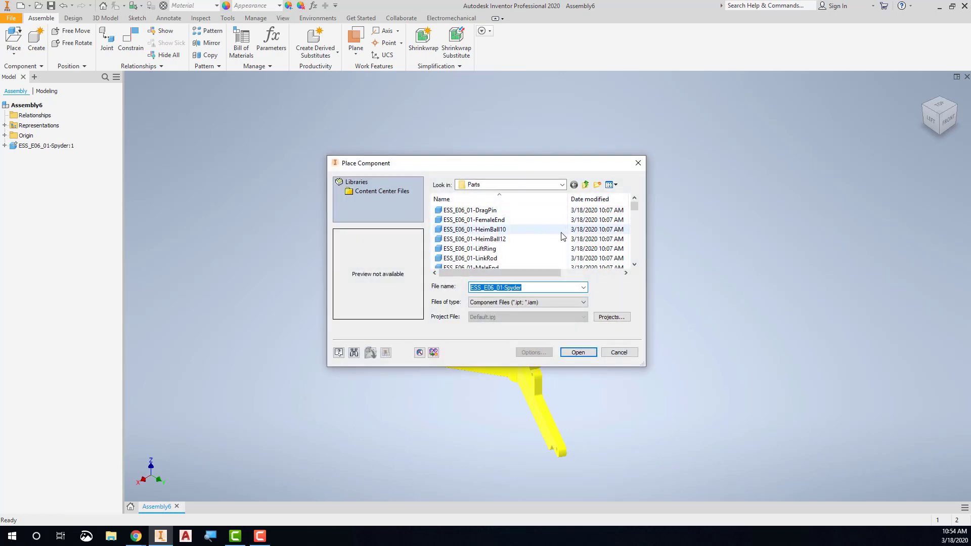
scroll("down", 3)
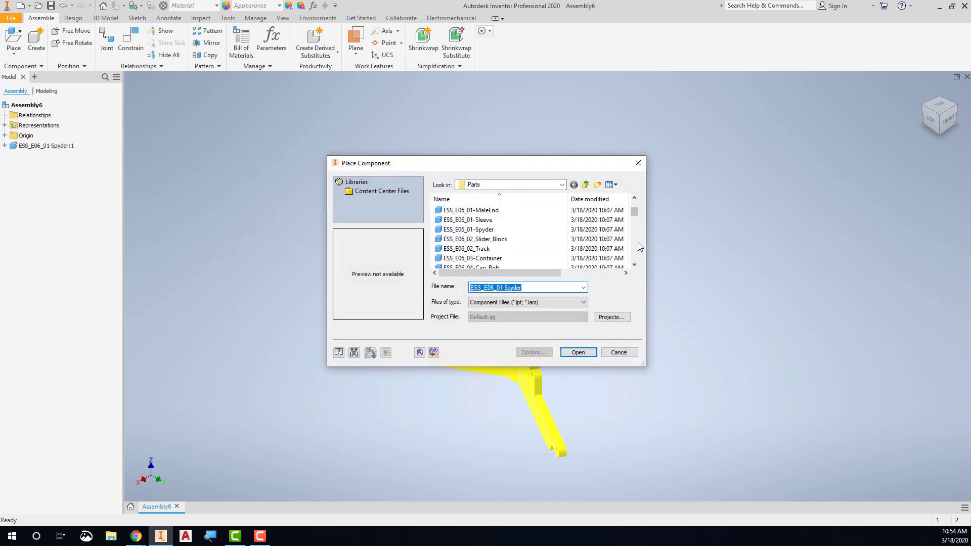
left_click(475, 239)
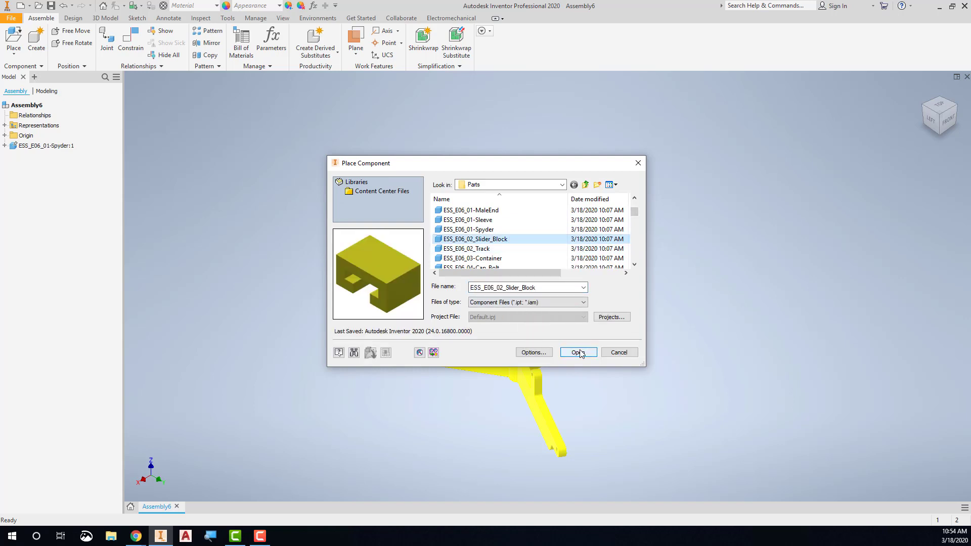
left_click(578, 352)
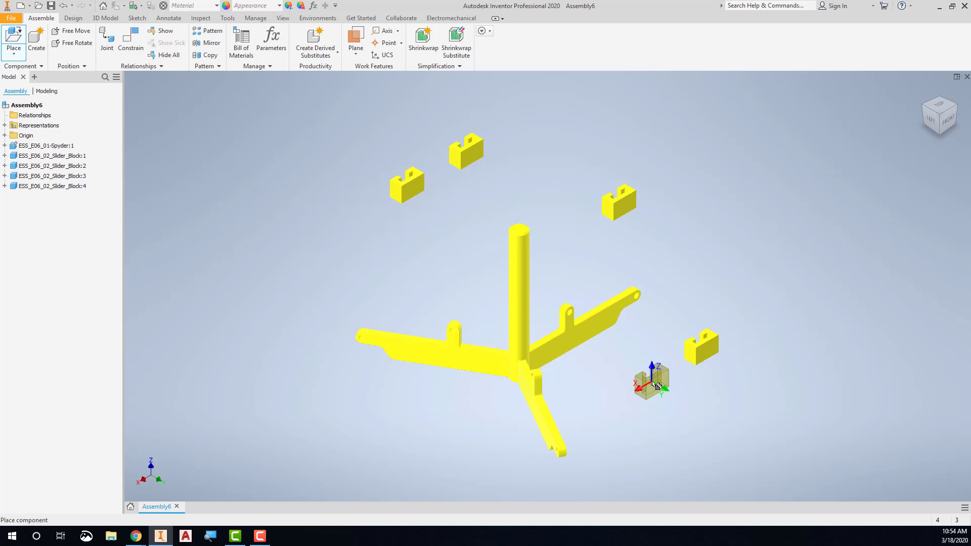
Step: End Slider_Block placement at four copies and drag Slider_Block:4 to a new spot
left_click_drag(650, 381, 403, 281)
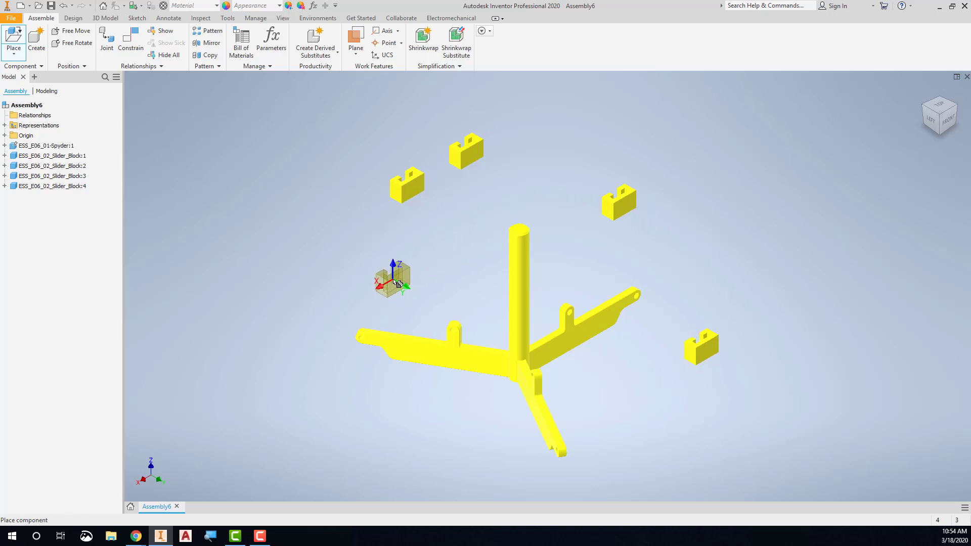
right_click(396, 285)
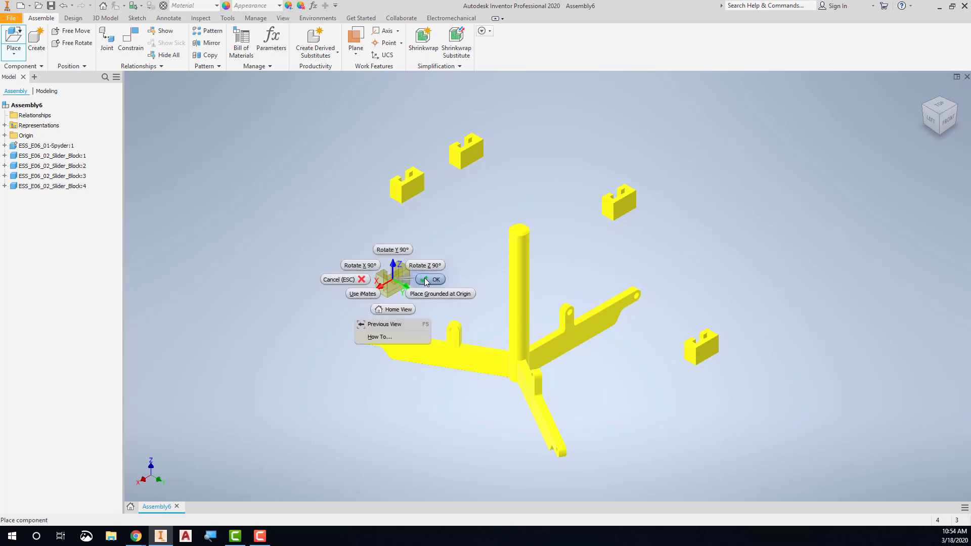
left_click(434, 280)
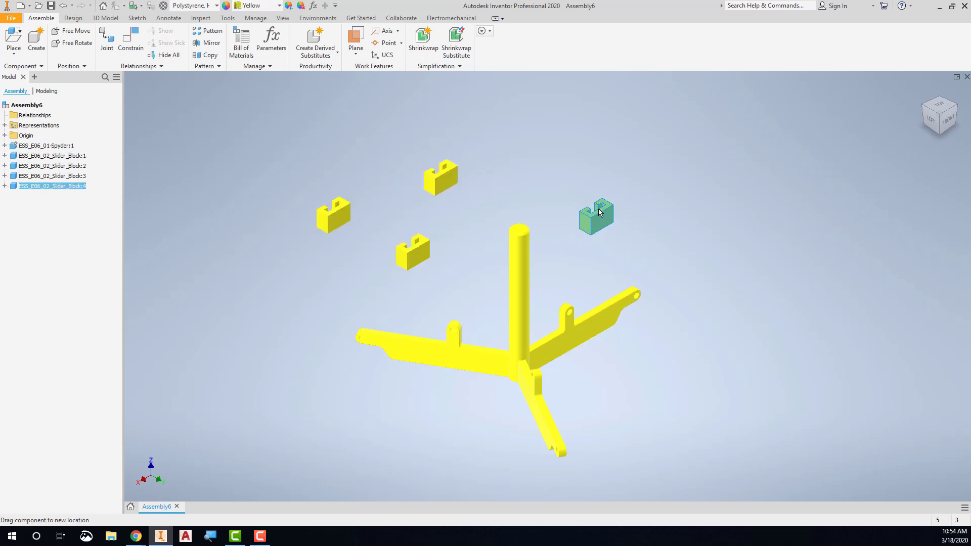
left_click_drag(596, 217, 571, 192)
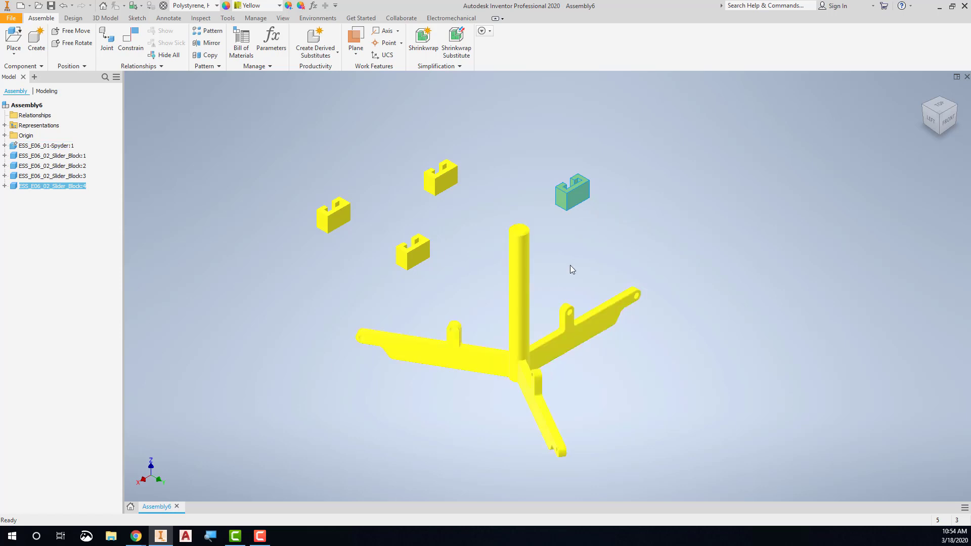